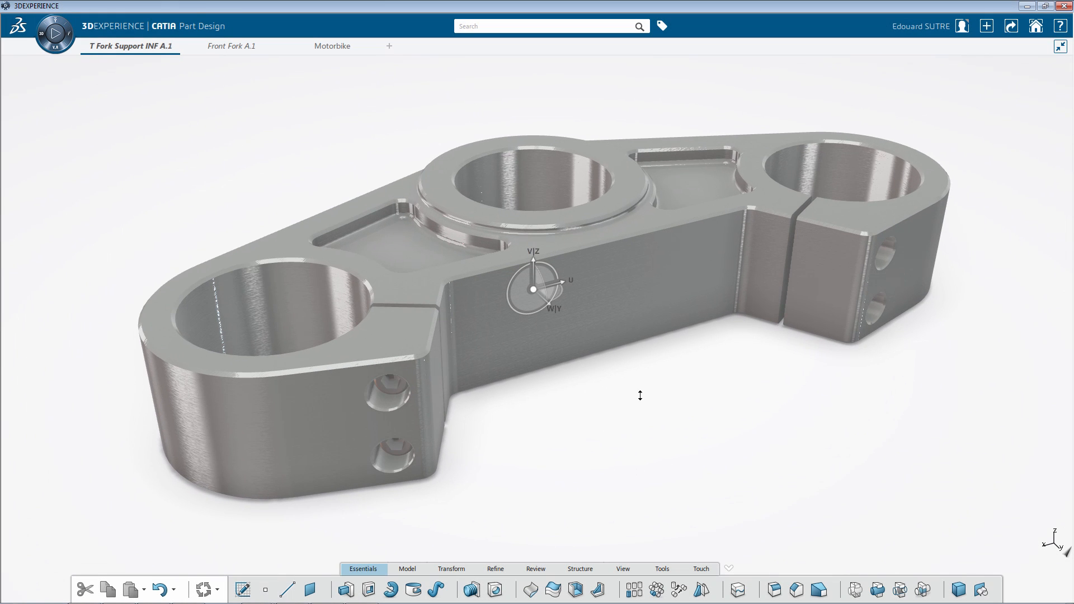
mouse_move(239, 66)
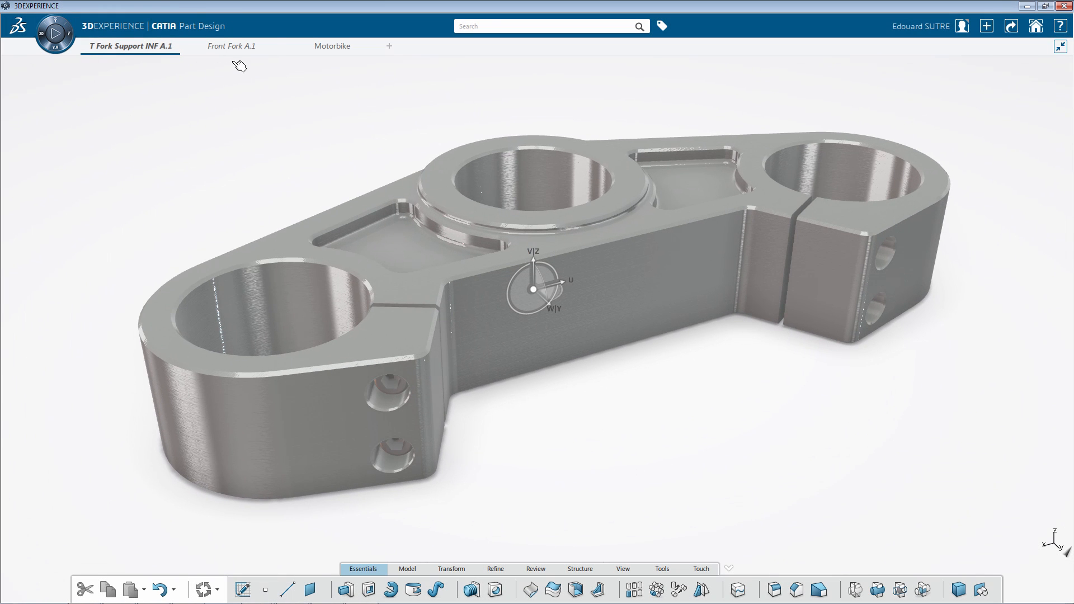
Step: Switch to the Front Fork A.1 tab
click(231, 46)
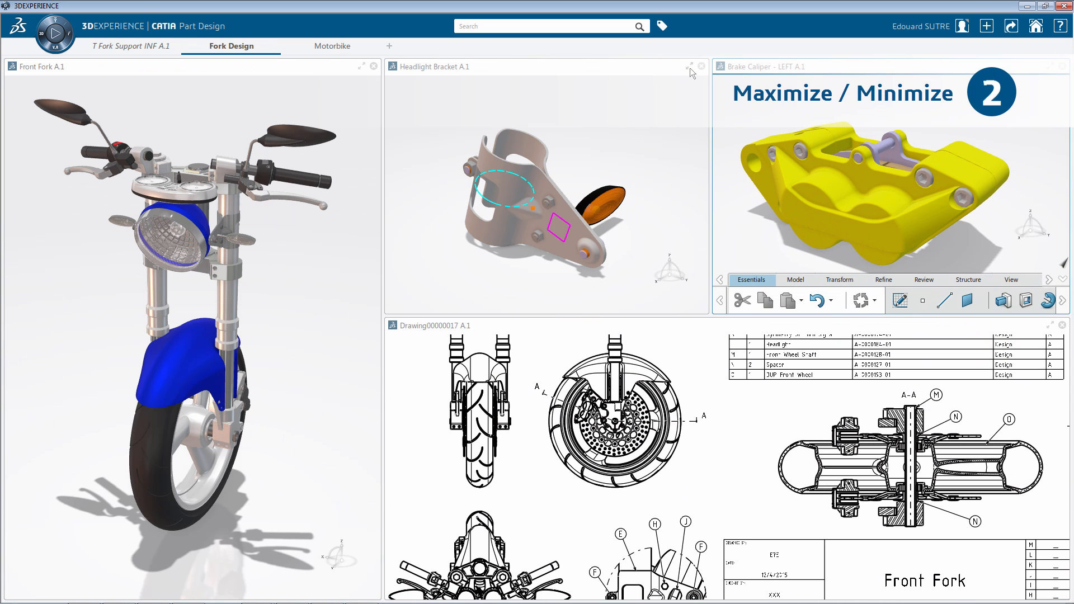
Step: Maximize the Headlight Bracket widget to fill the tab, then restore it to the tiled layout
click(689, 66)
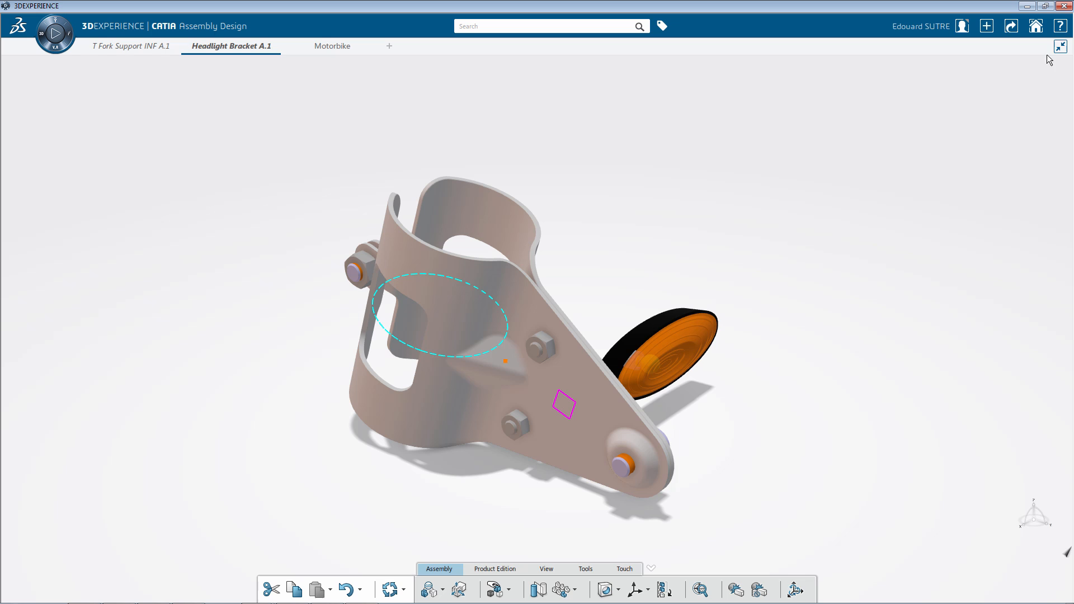
click(1059, 47)
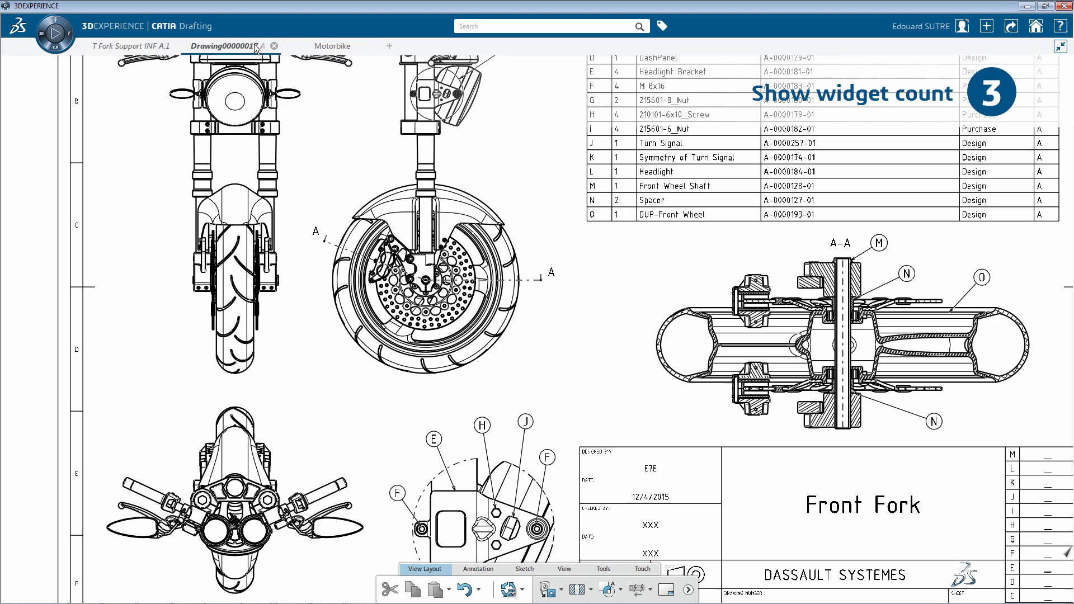
Step: Open the tab's right-click options to show widget counts on tab titles
right_click(233, 46)
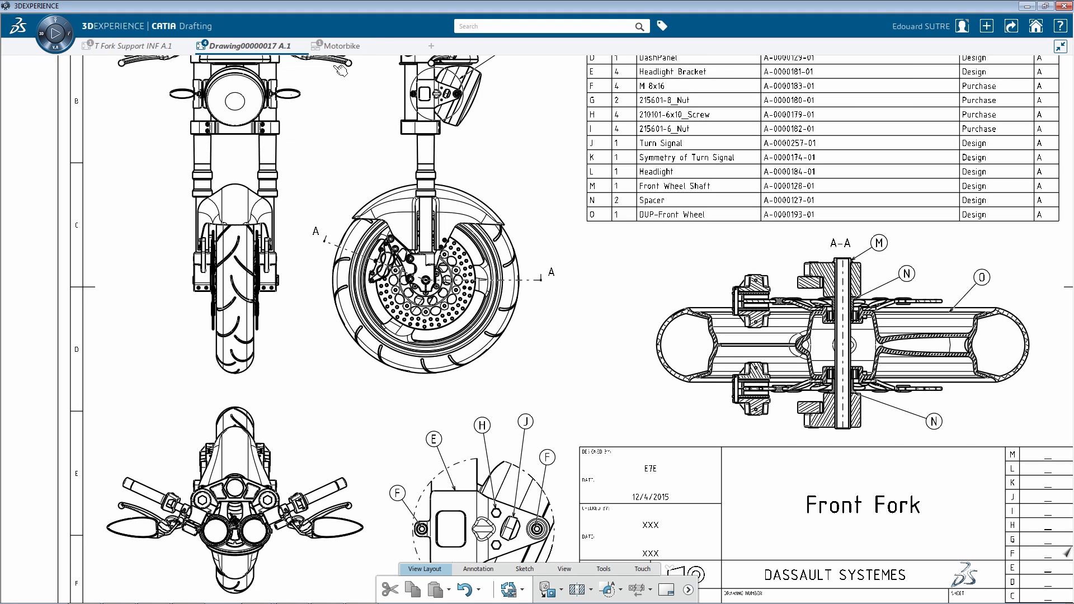
mouse_move(296, 82)
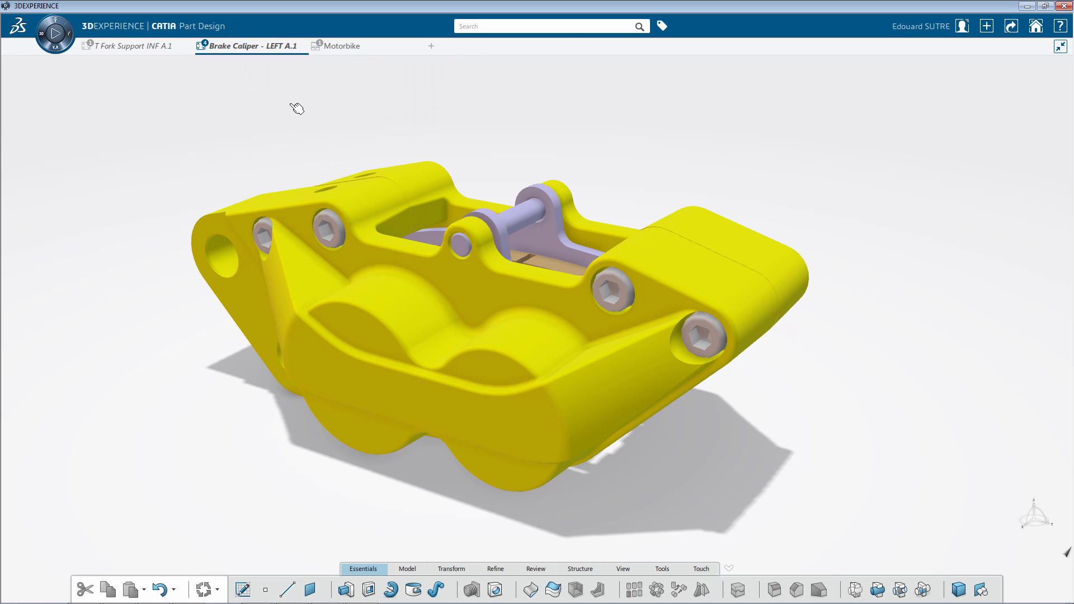
Step: Cycle through open widgets with Ctrl+Tab and land on the Front Fork widget
key(ctrl+tab)
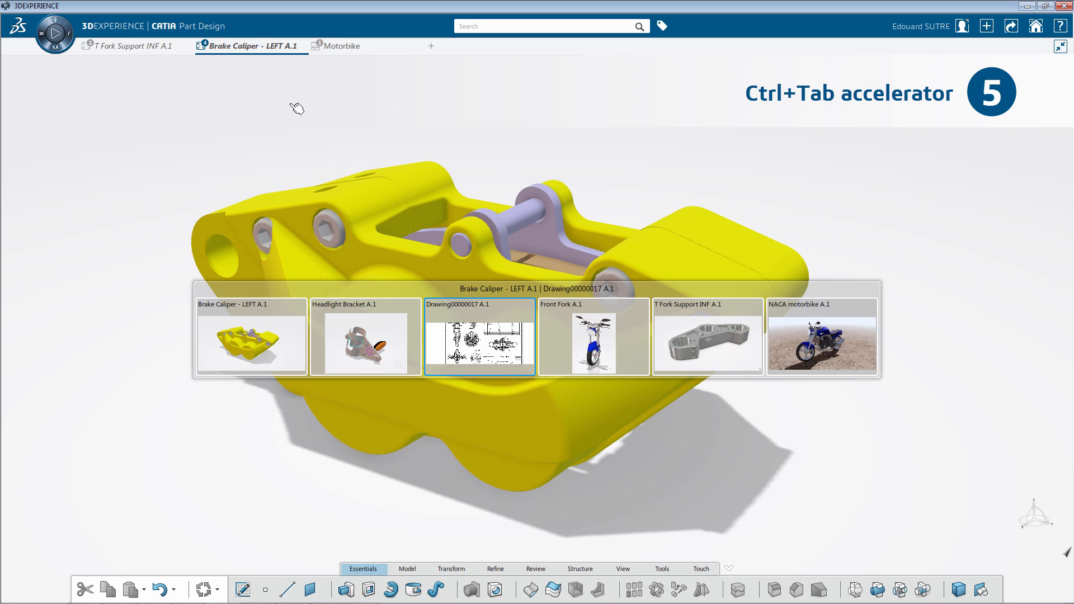
click(592, 336)
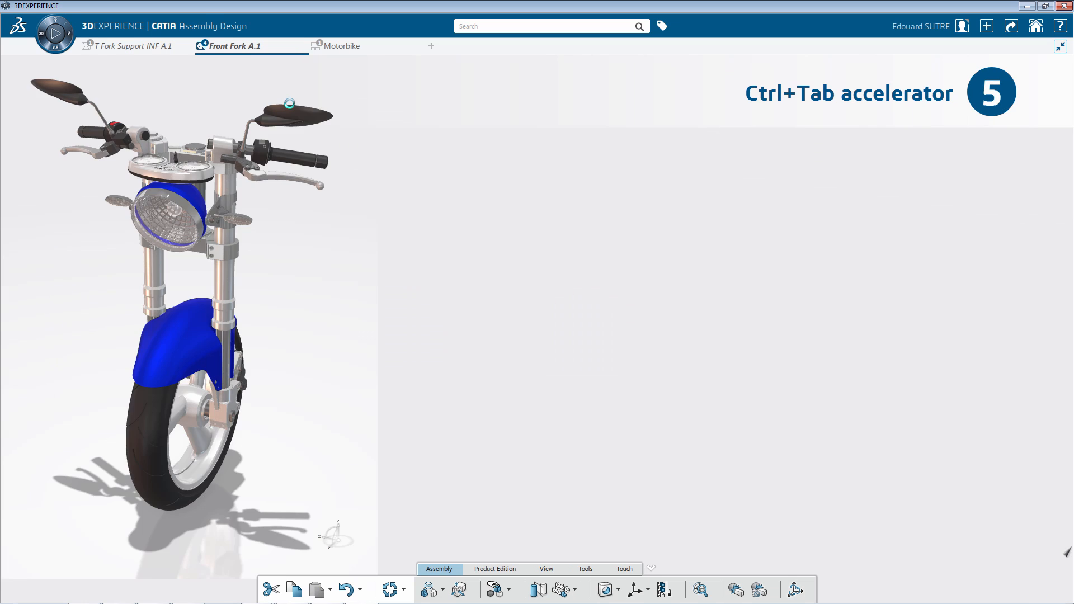
key(ctrl+Tab)
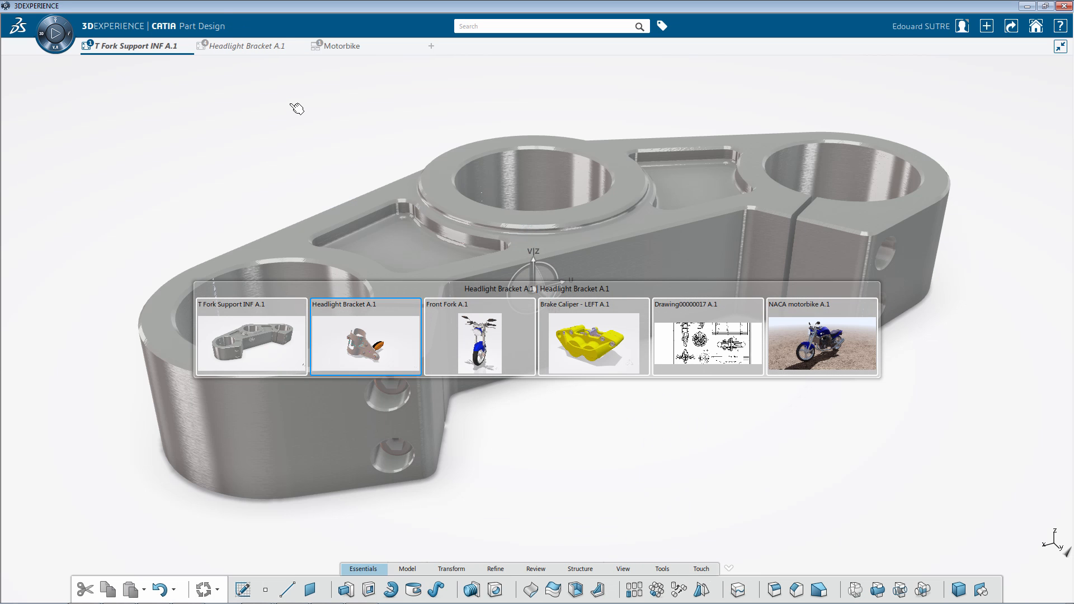
click(477, 336)
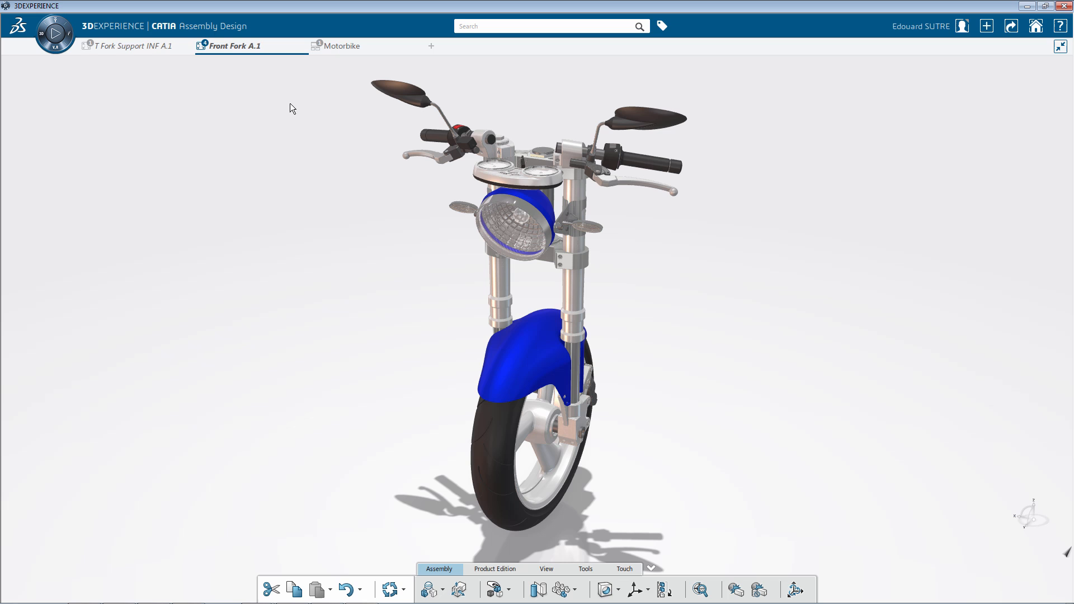
mouse_move(1043, 71)
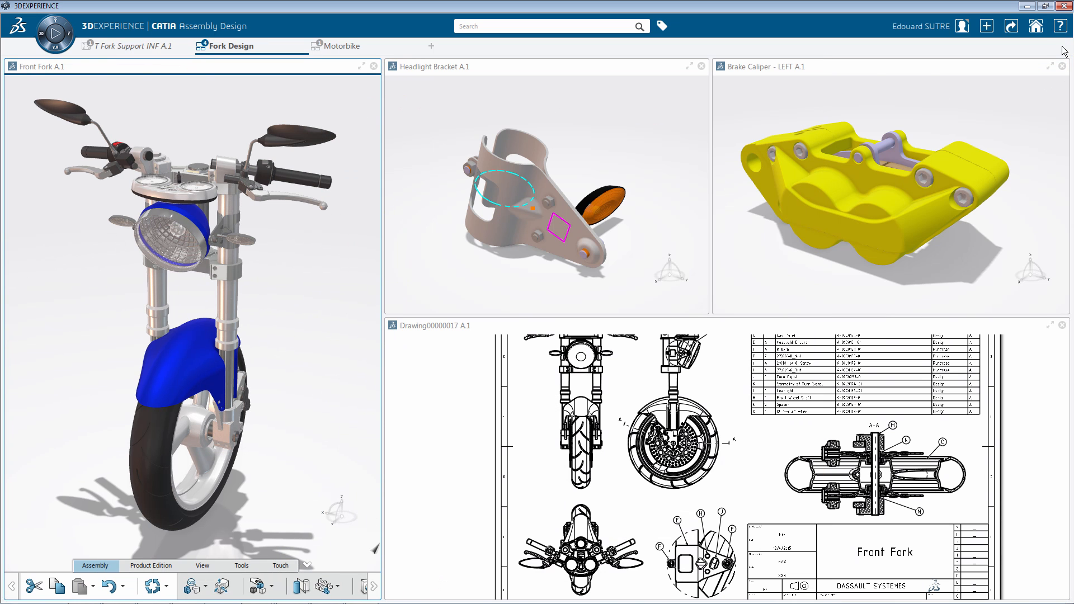
Step: Activate the Headlight Bracket widget and dock the shared action bar at the bottom
click(544, 172)
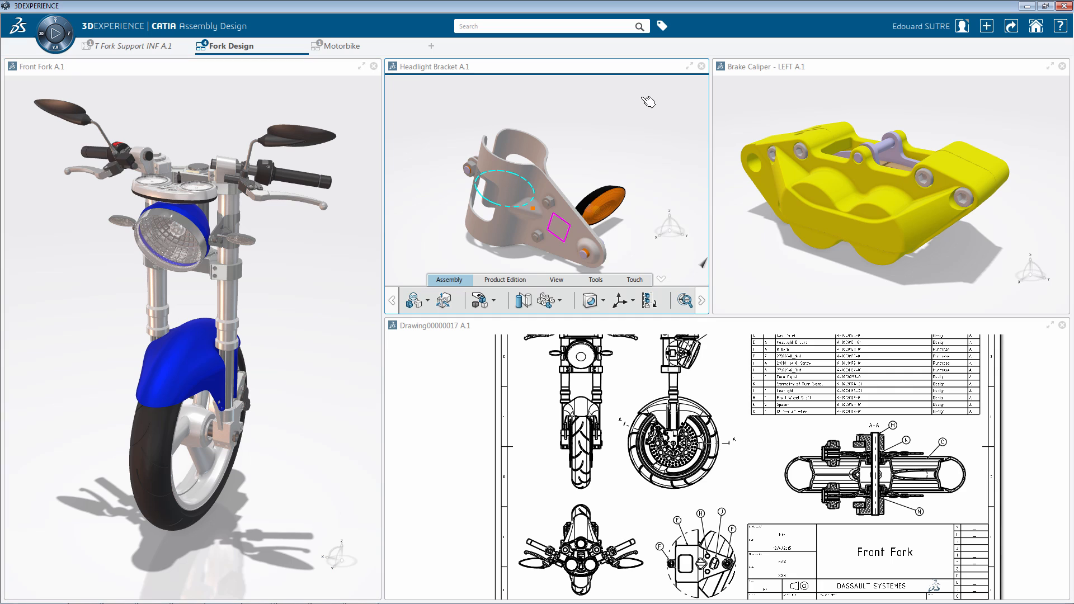
click(449, 280)
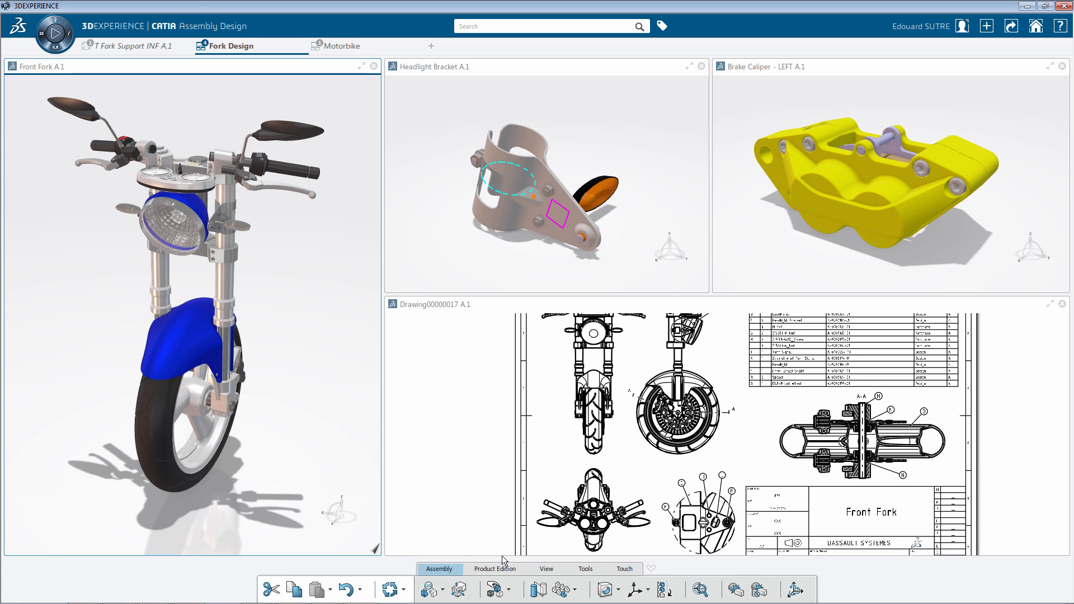
Step: Apply Tile Horizontally to the Fork Design tab's widgets
right_click(253, 45)
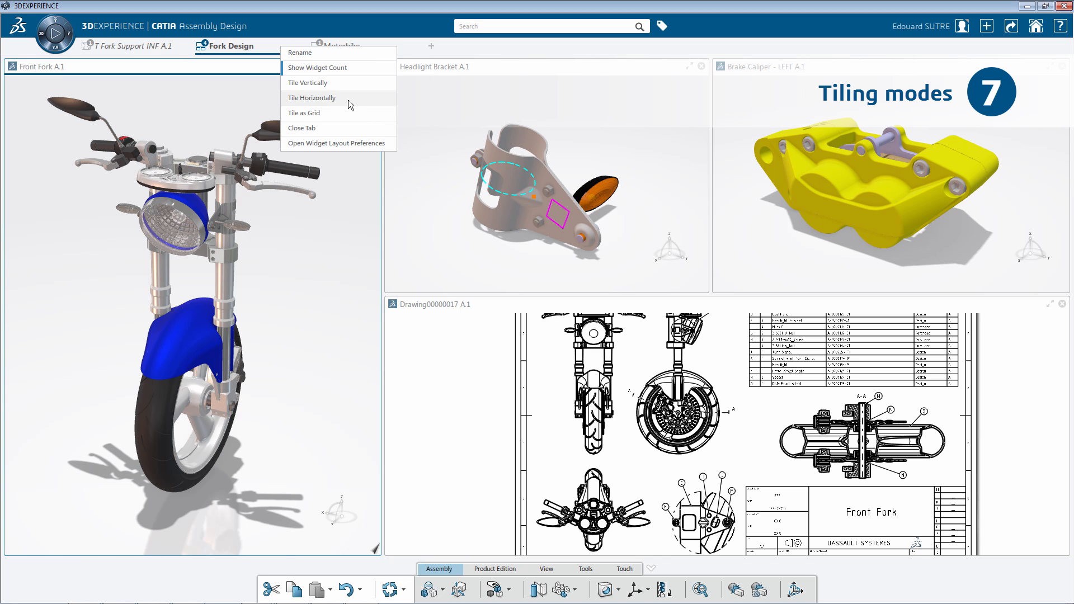
click(311, 98)
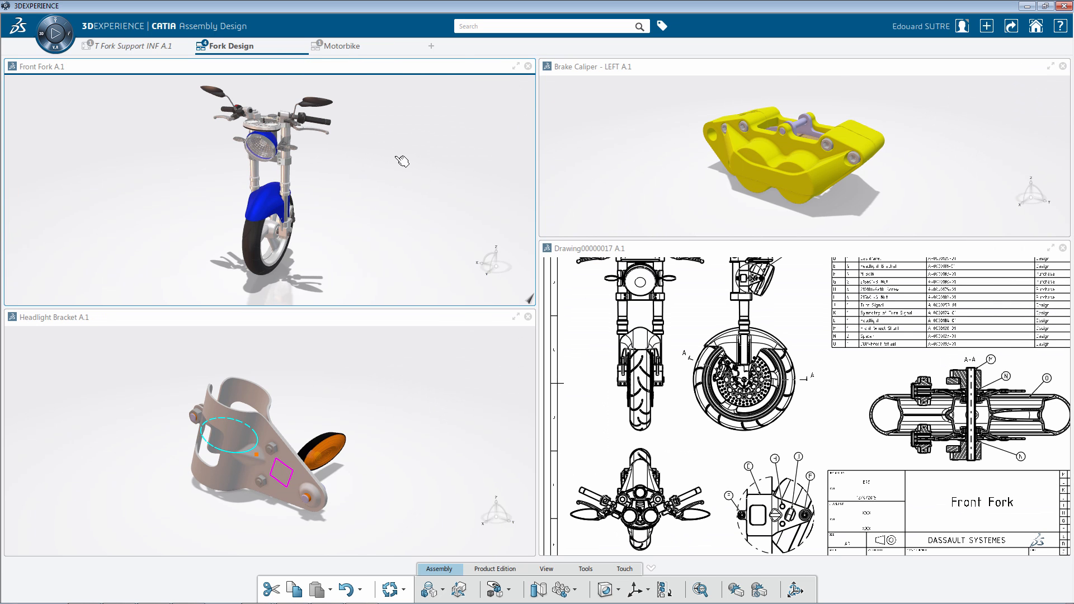
mouse_move(1012, 26)
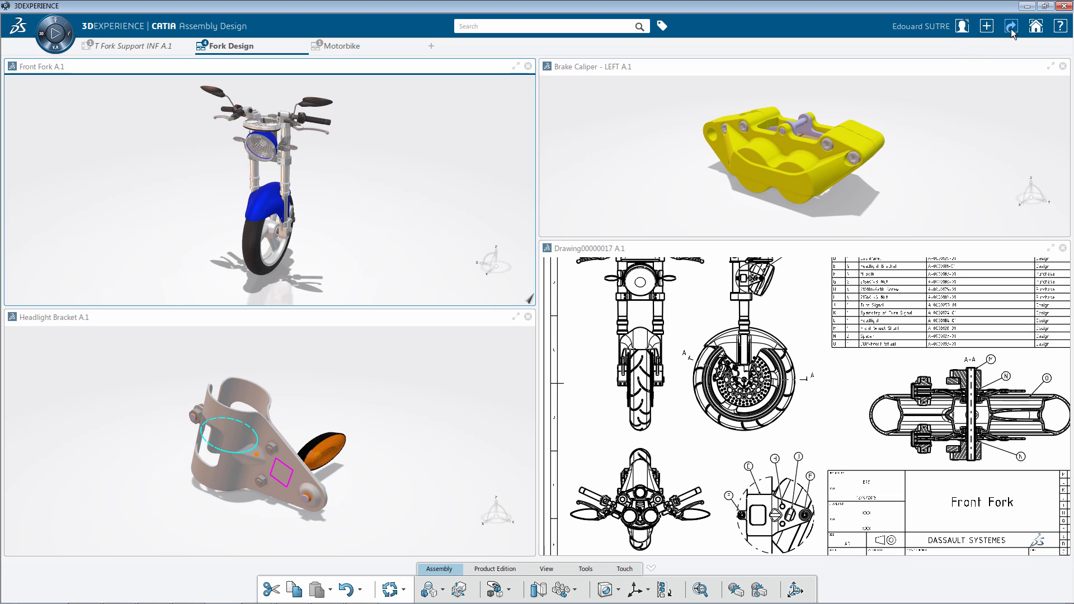
Step: Restore down the 3DEXPERIENCE window so widgets retile into three columns
click(1046, 6)
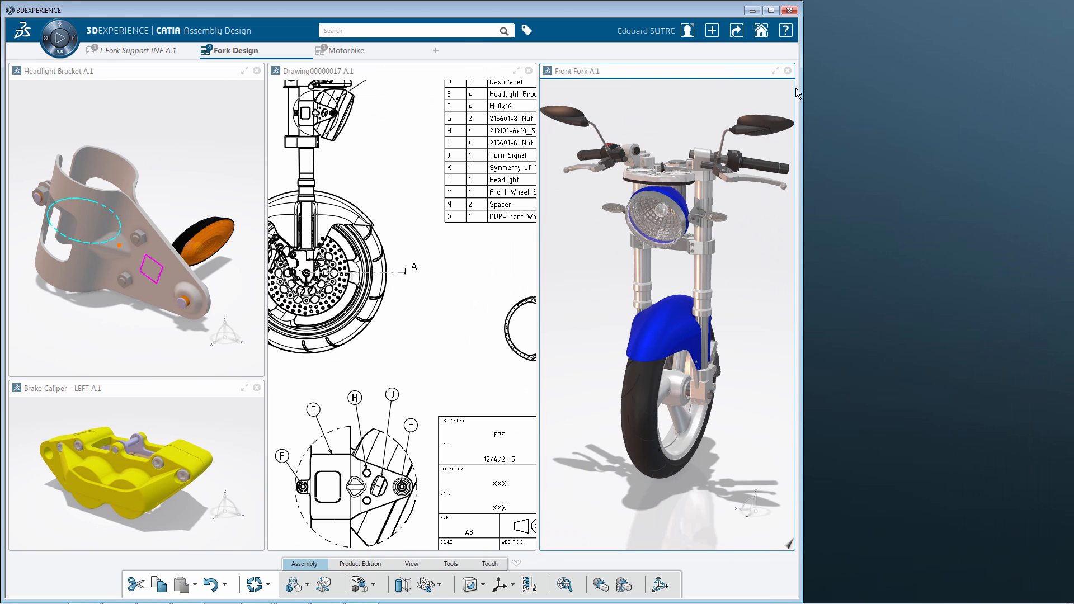
mouse_move(760, 30)
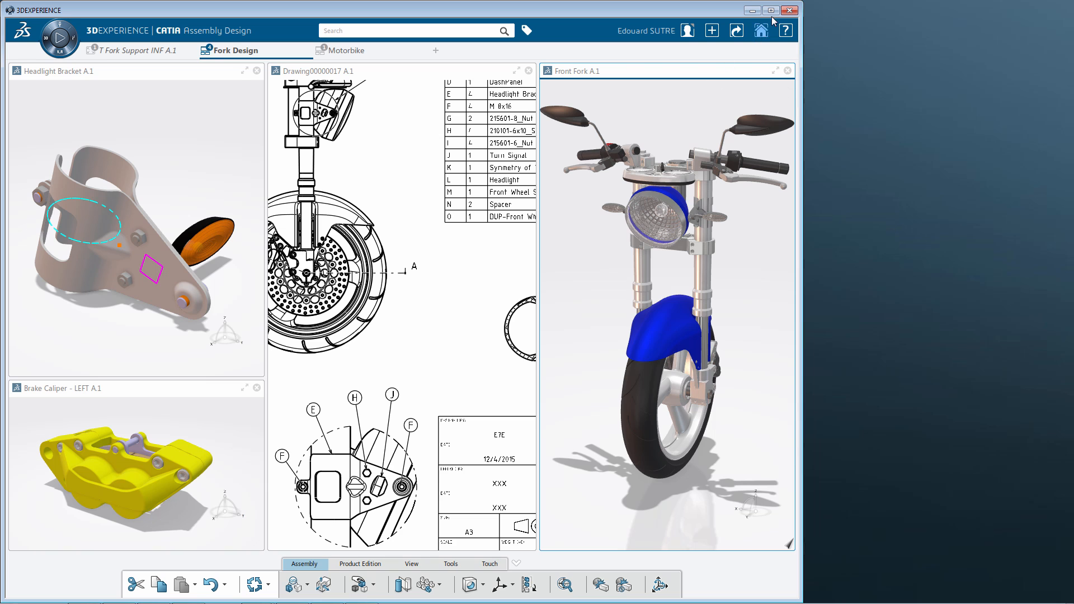
Step: Re-maximize the window and move the Front Fork widget onto the Motorbike tab
click(768, 10)
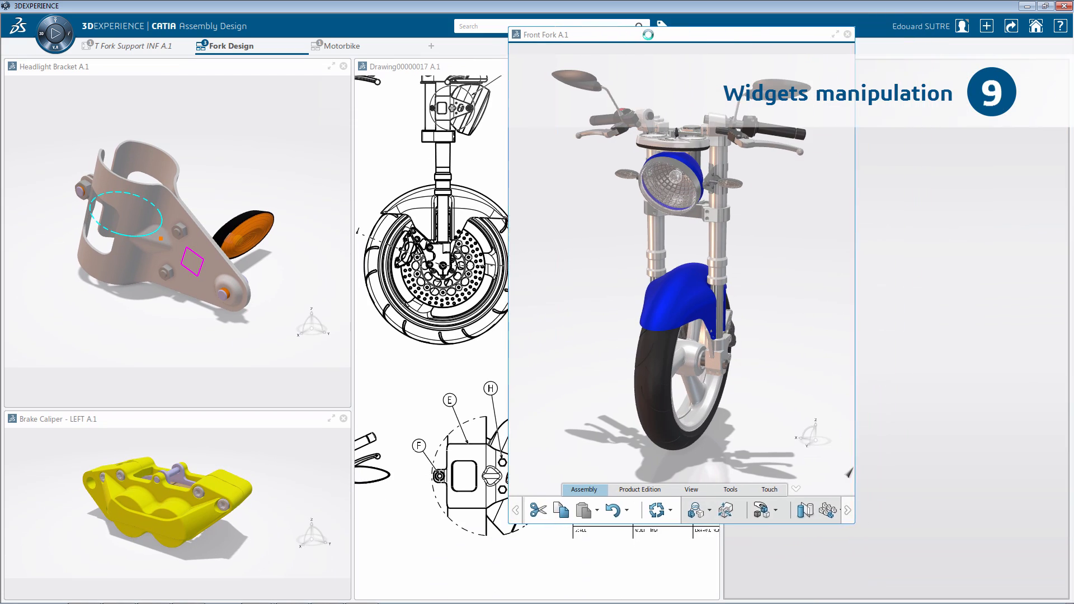
click(846, 34)
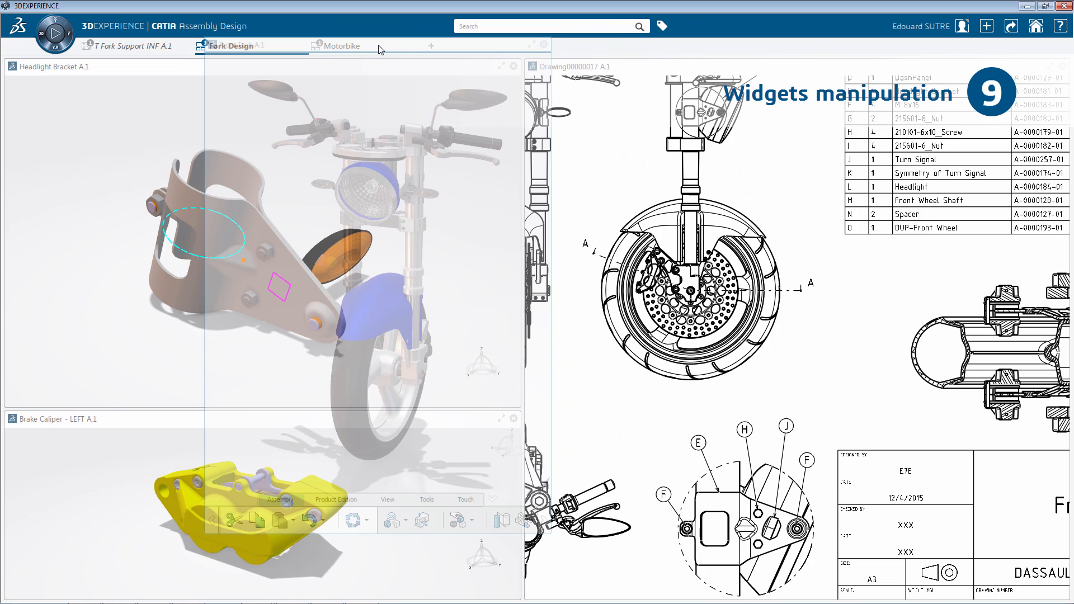
click(341, 45)
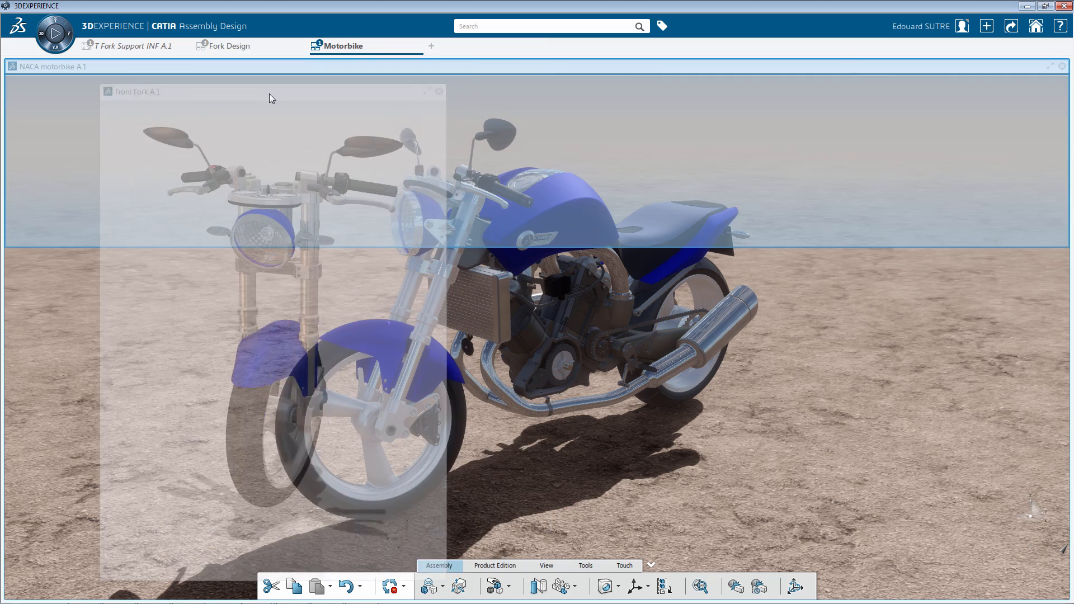